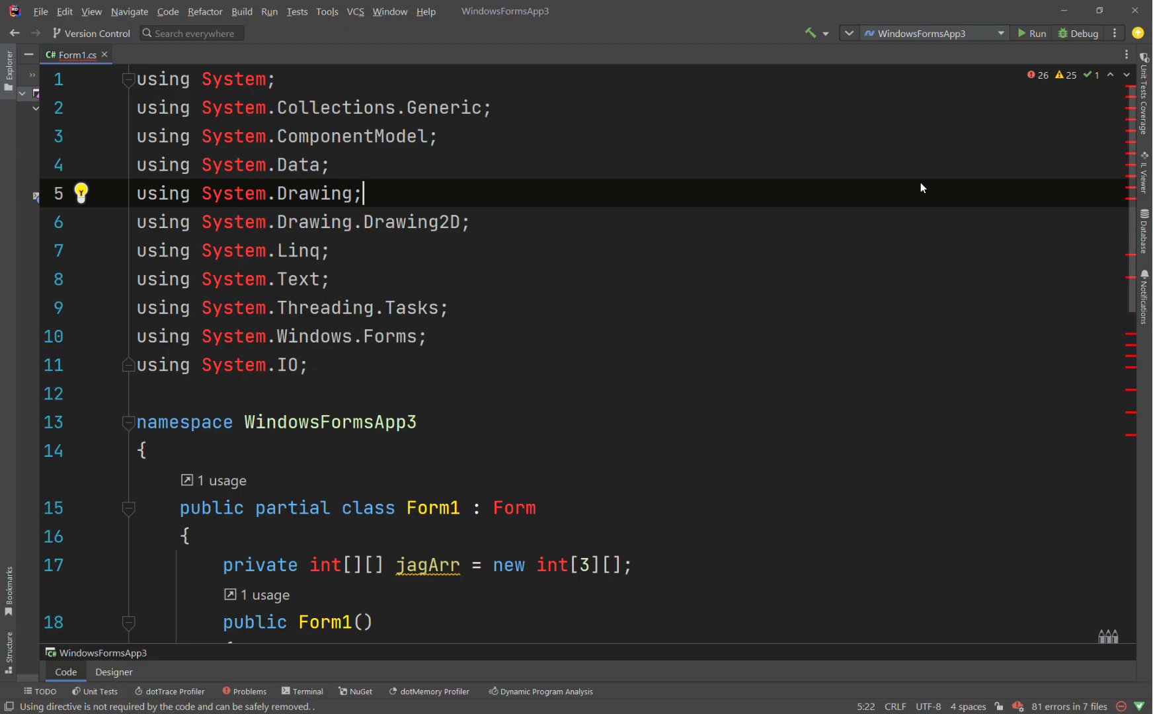
{"action": "mouse_move", "coordinate": [988, 192]}
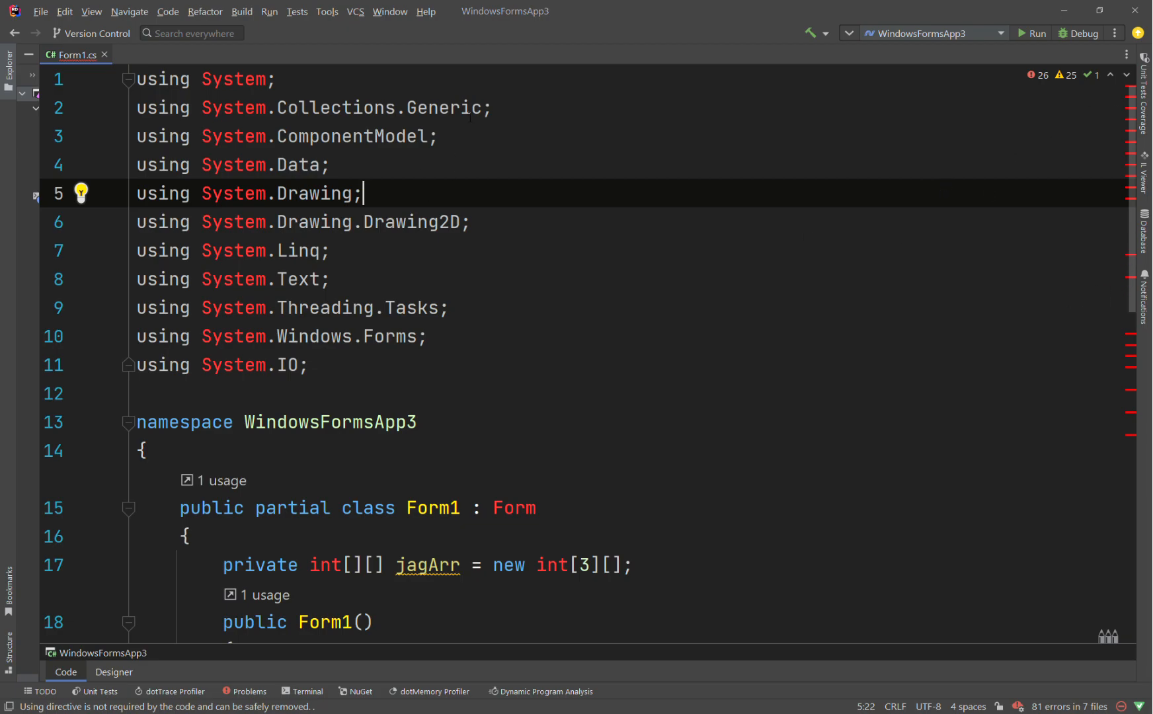
Select the whole commented List<DataType> declaration line at the end of Form1.cs.
{"action": "scroll", "scroll_direction": "down", "scroll_amount": 3}
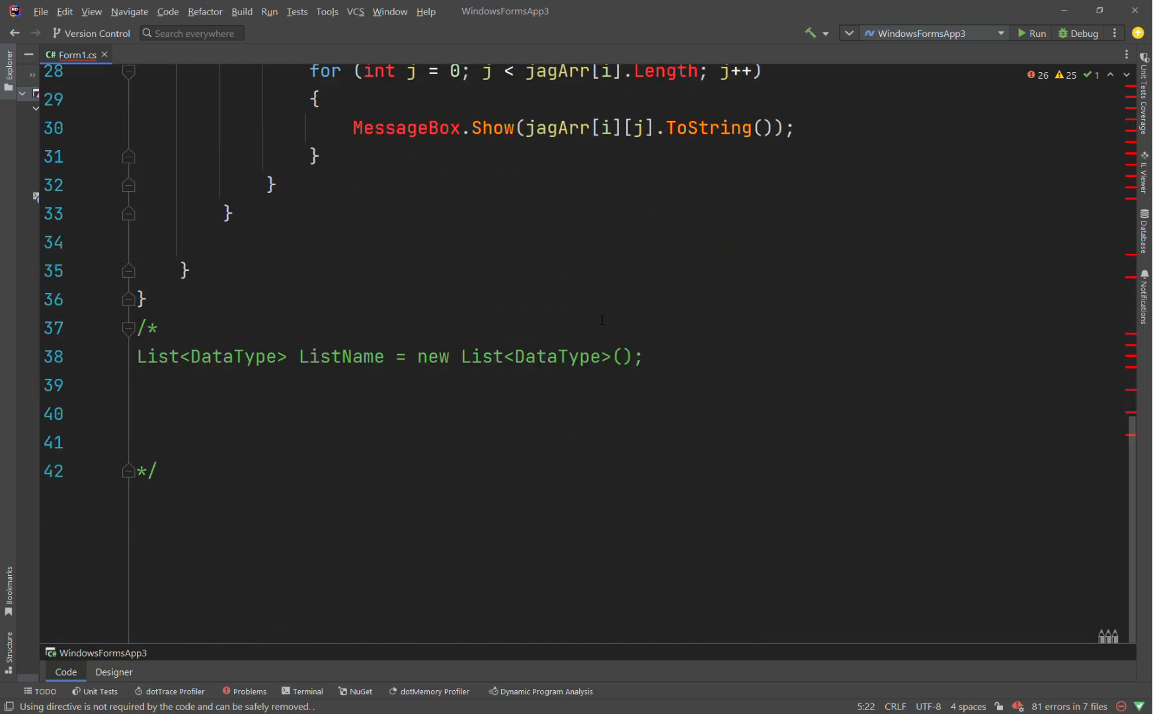
{"action": "triple_click", "coordinate": [368, 357]}
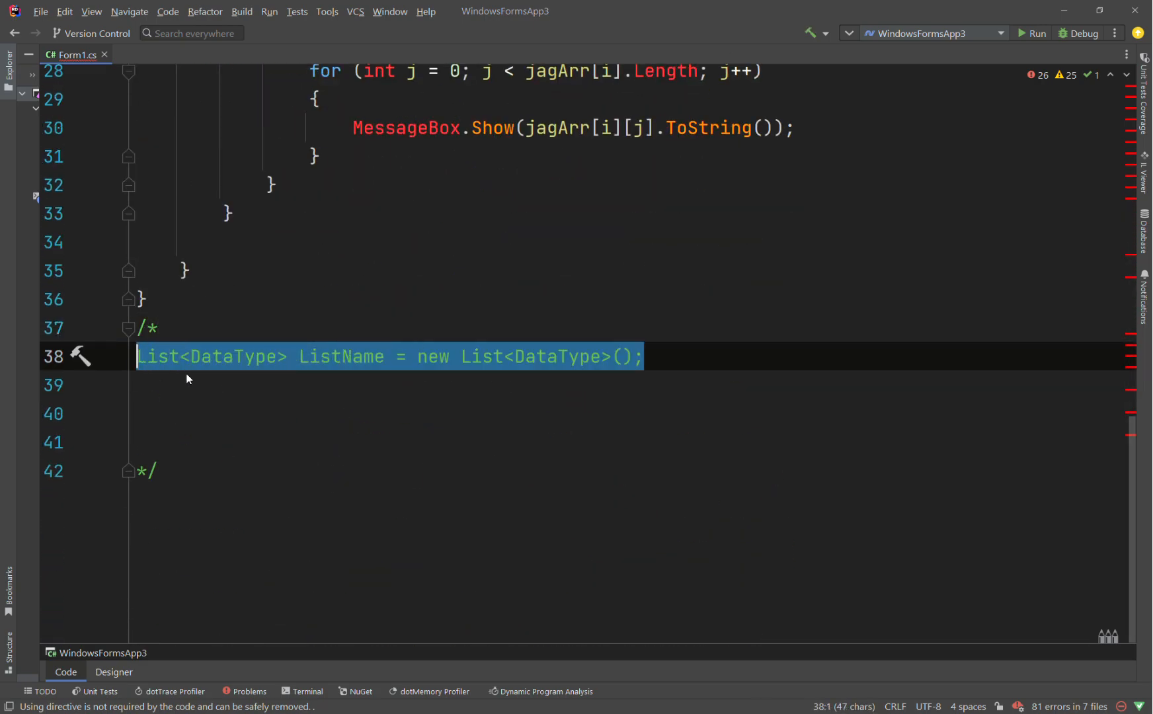